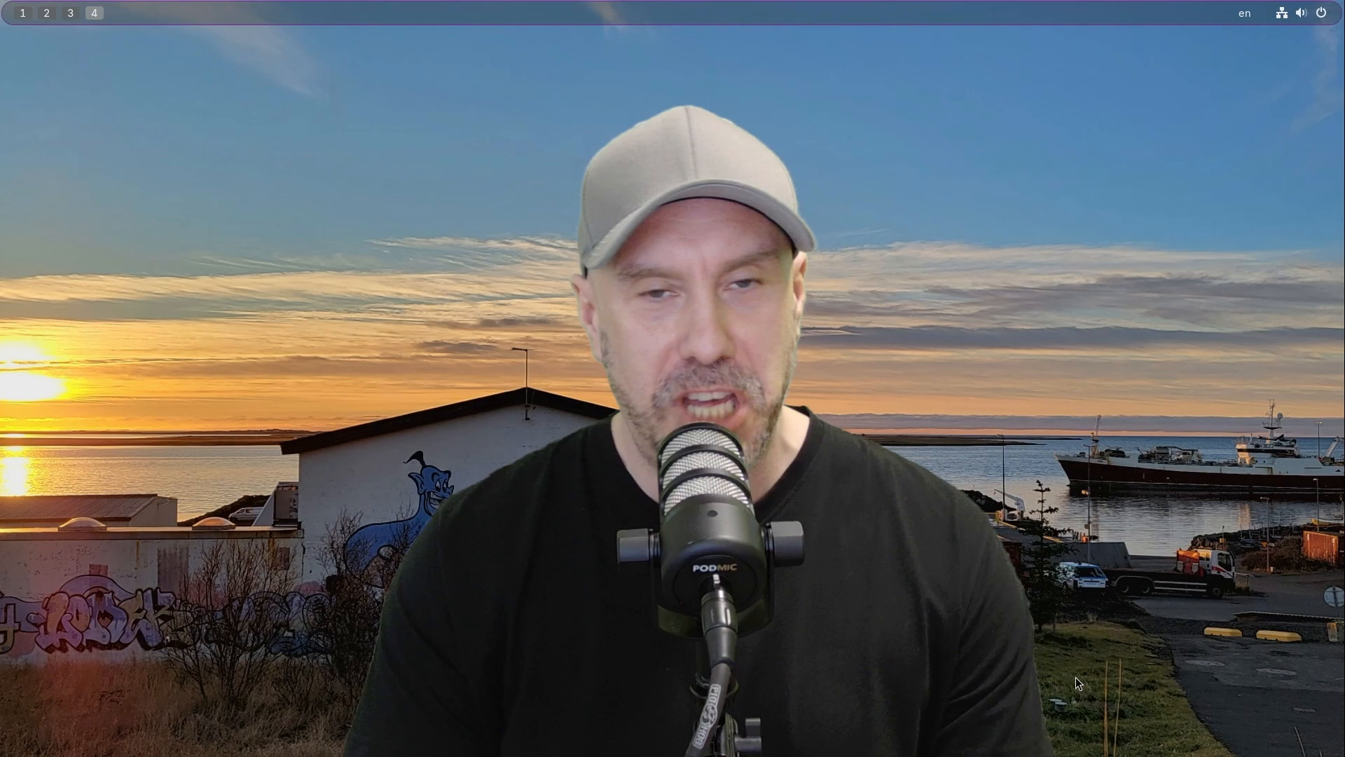
# - Move from workspace 4 to the empty workspace 2 via the top-bar indicator
pyautogui.click(47, 13)
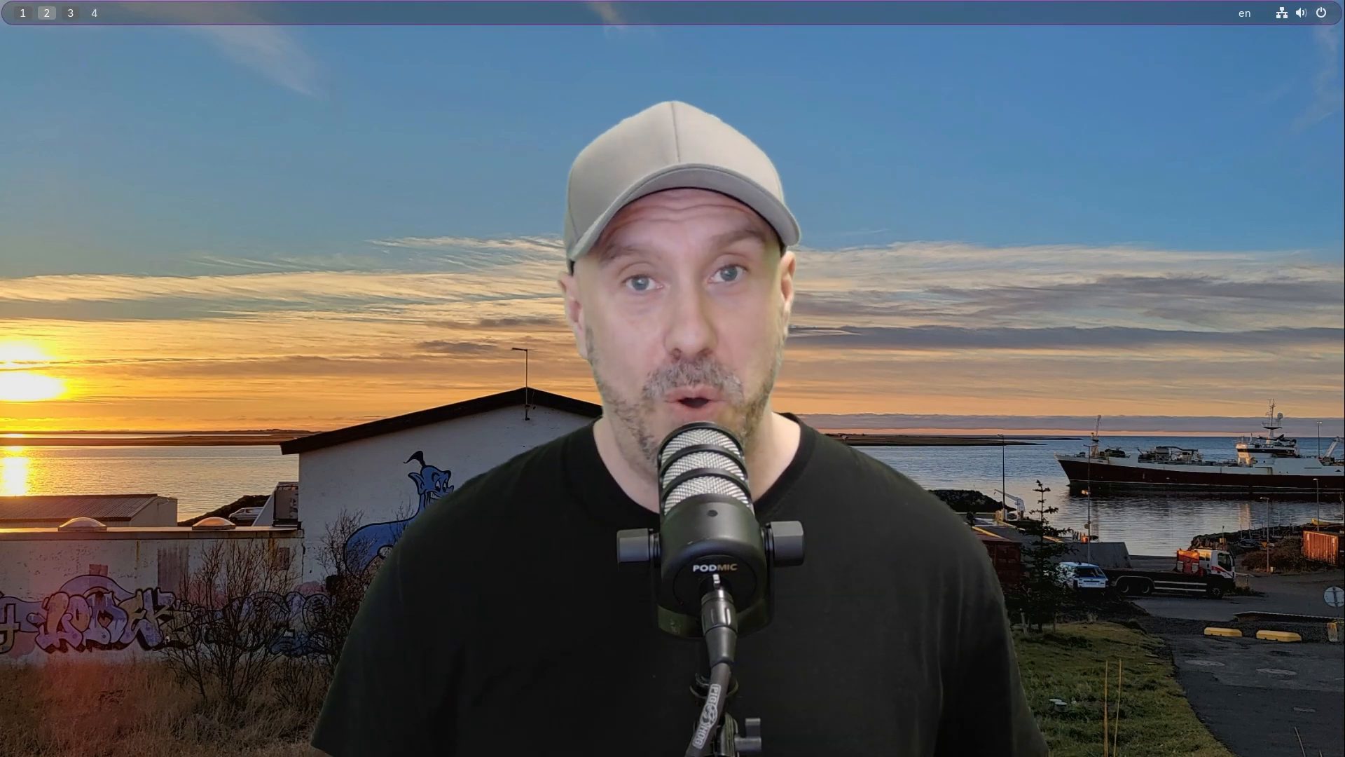